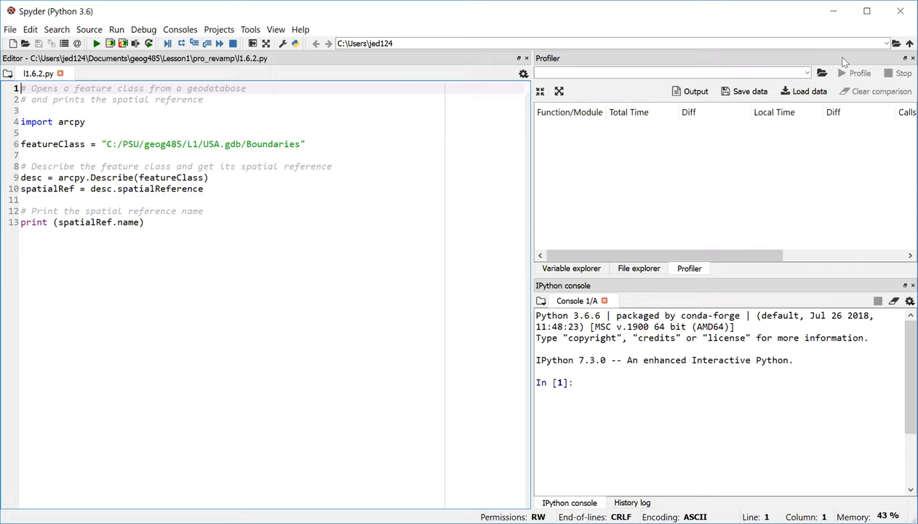
mouse_move(517, 111)
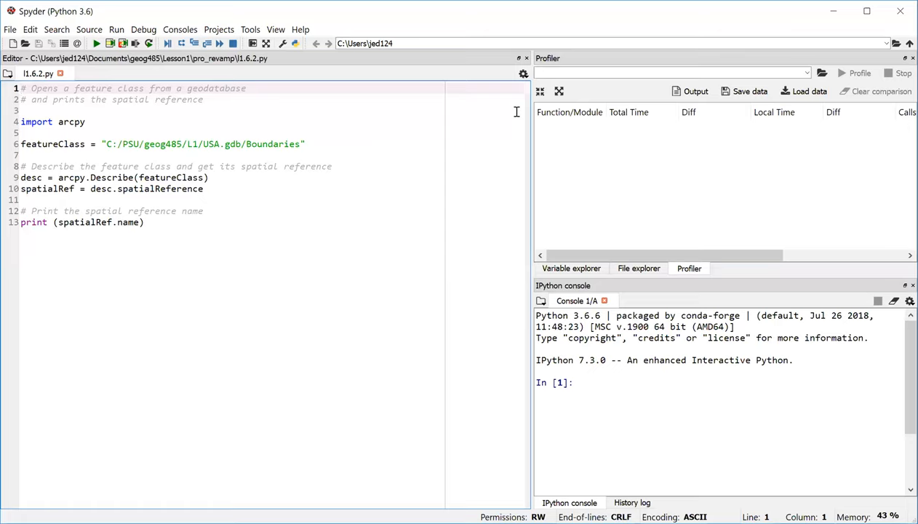
mouse_move(65, 177)
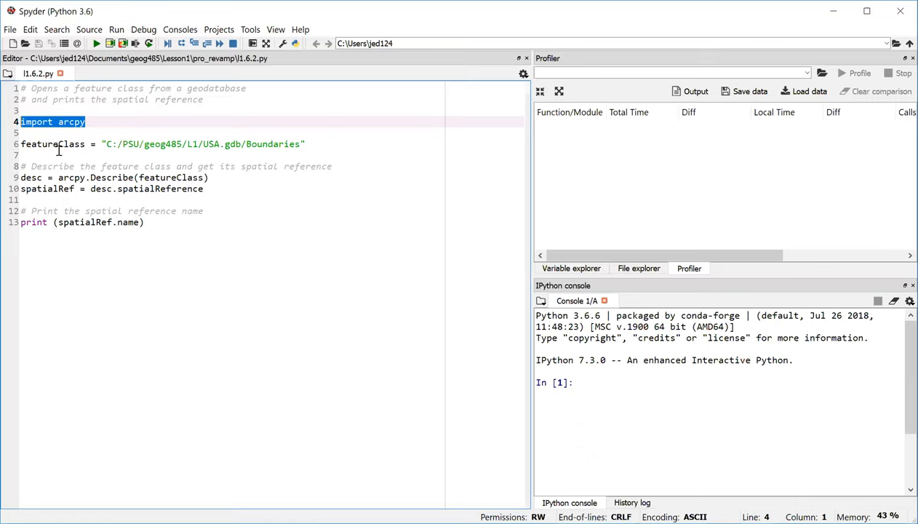
mouse_move(64, 149)
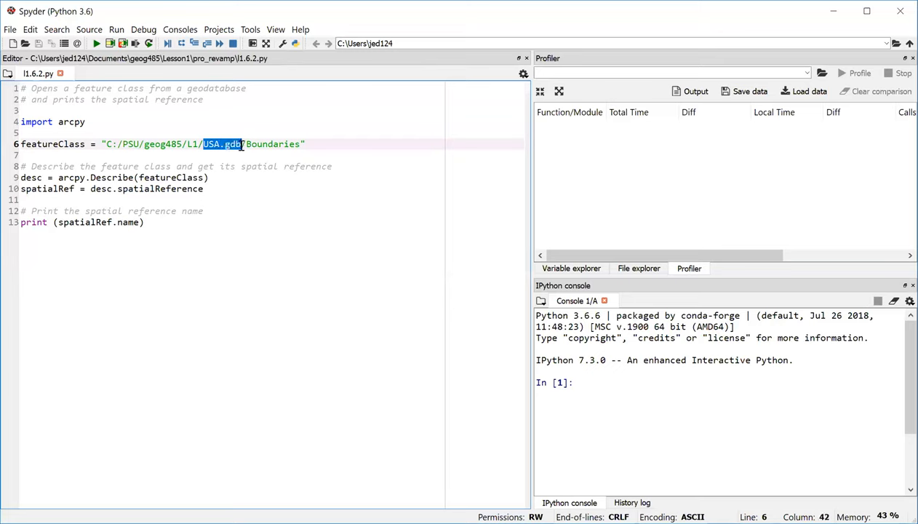
mouse_move(267, 214)
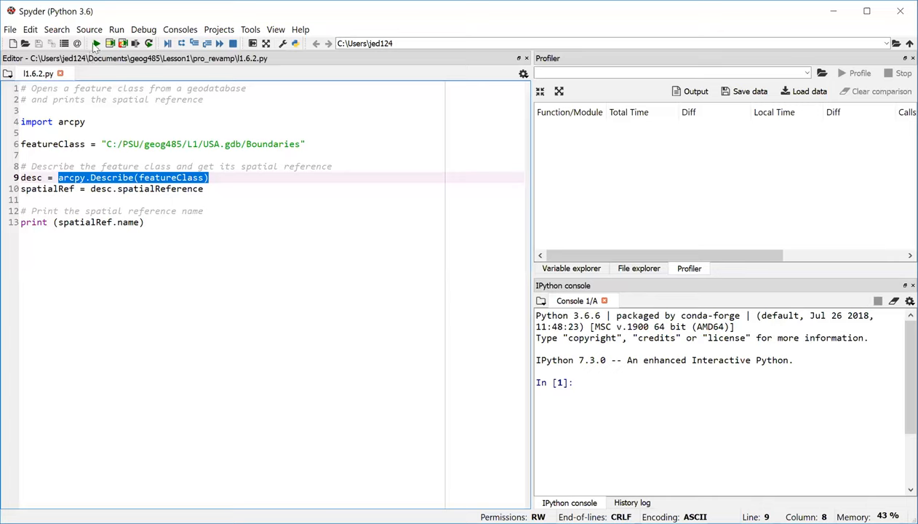
mouse_move(103, 44)
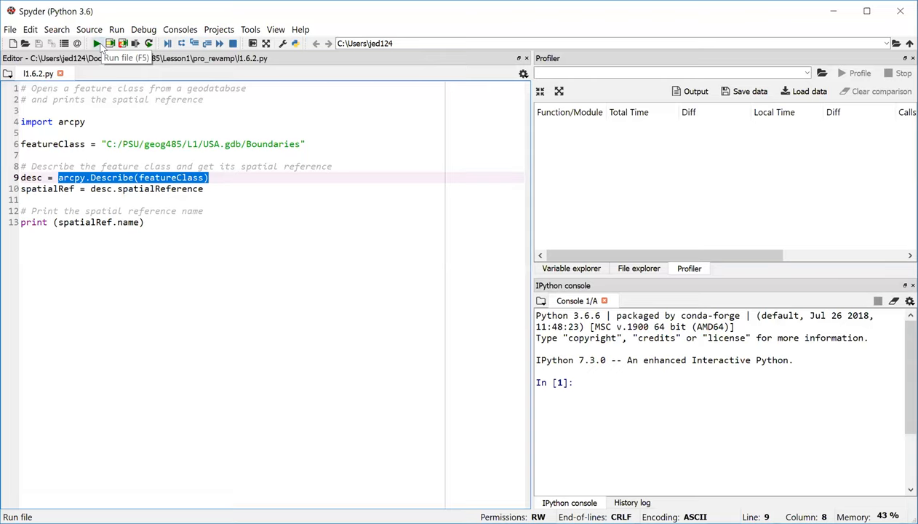
mouse_move(107, 45)
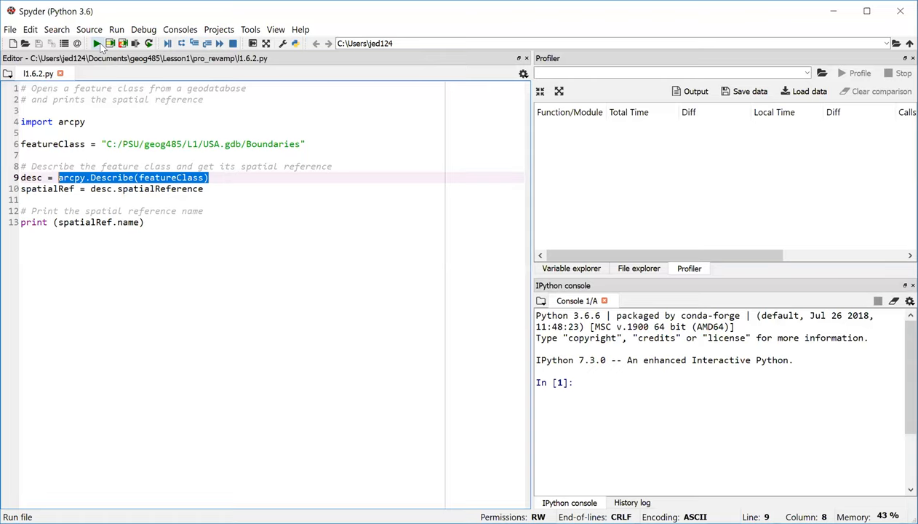
Step: Run the feature class description script from the toolbar's Run file (F5) button
click(104, 49)
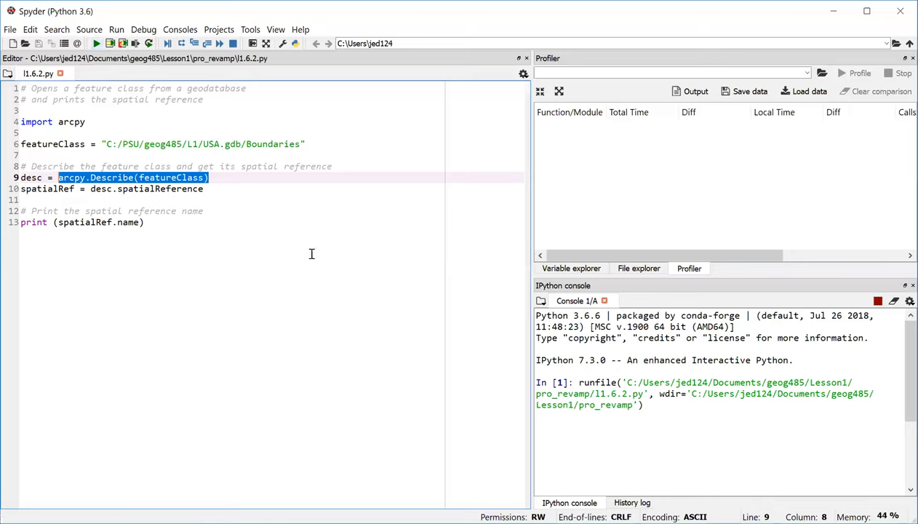
Step: Wait for runfile to finish and confirm the console prints 'Geographic' as the spatial reference
click(109, 30)
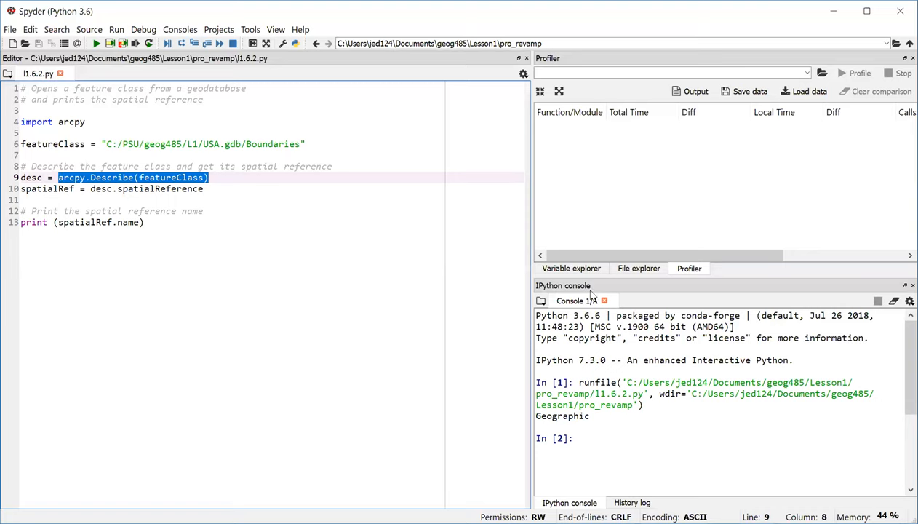
mouse_move(624, 393)
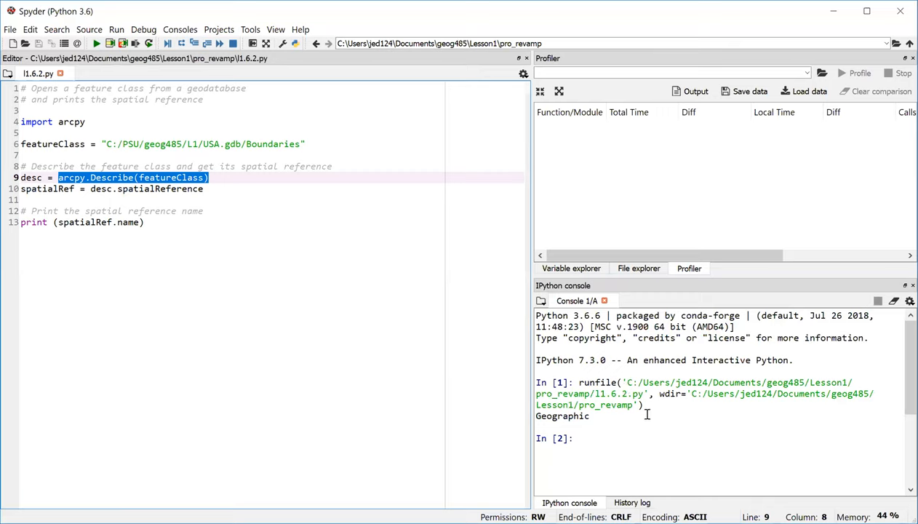
mouse_move(655, 403)
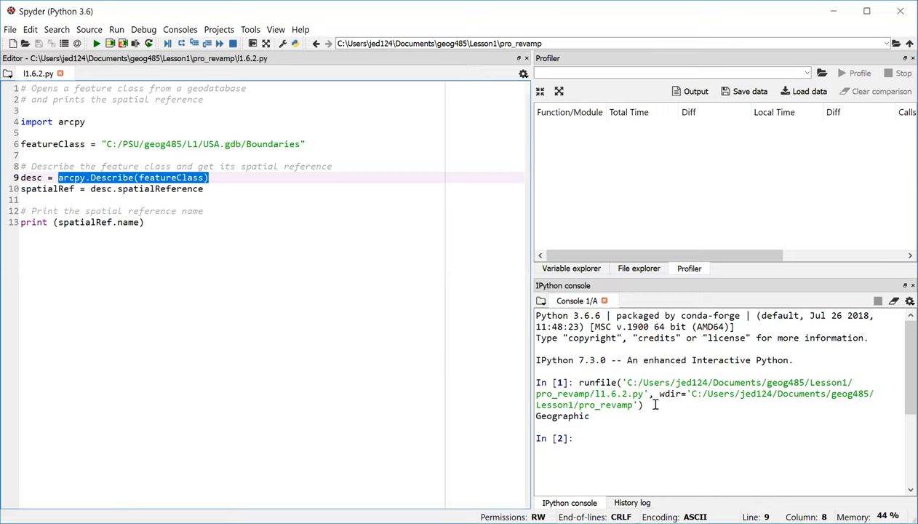